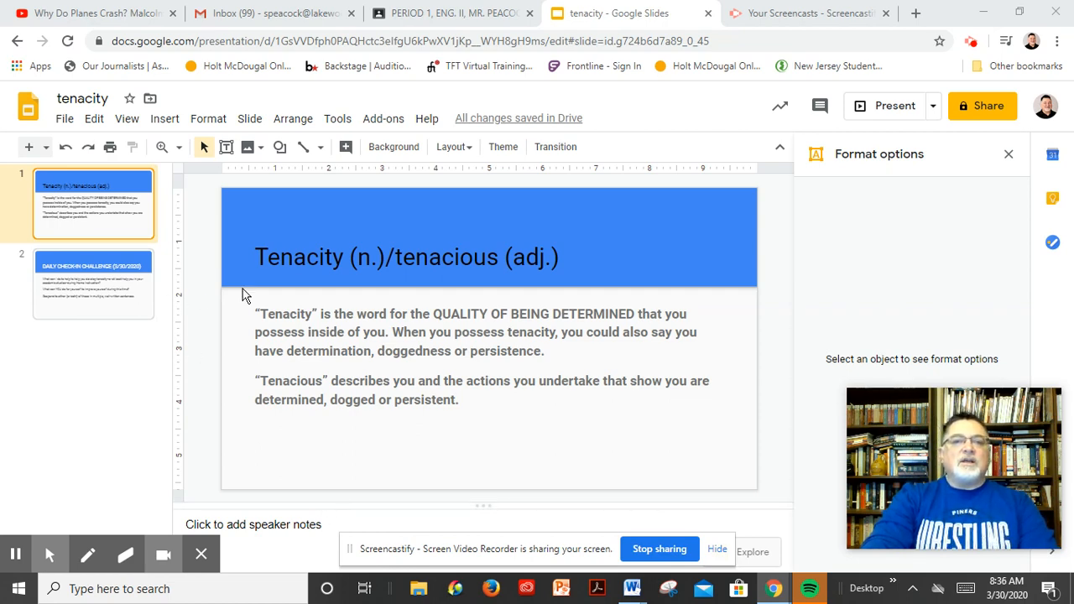
mouse_move(334, 228)
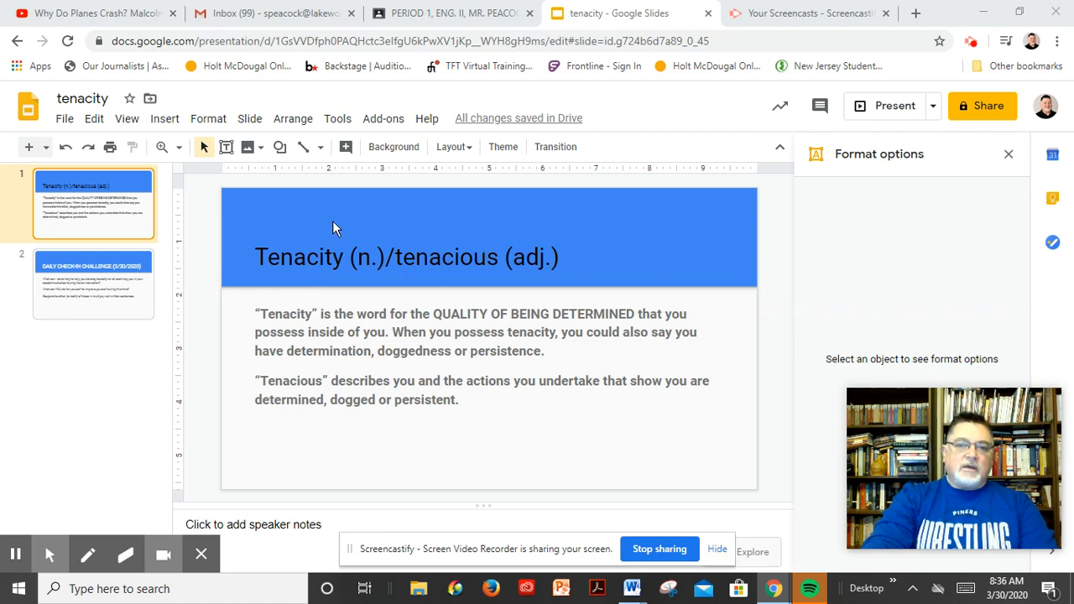
mouse_move(275, 232)
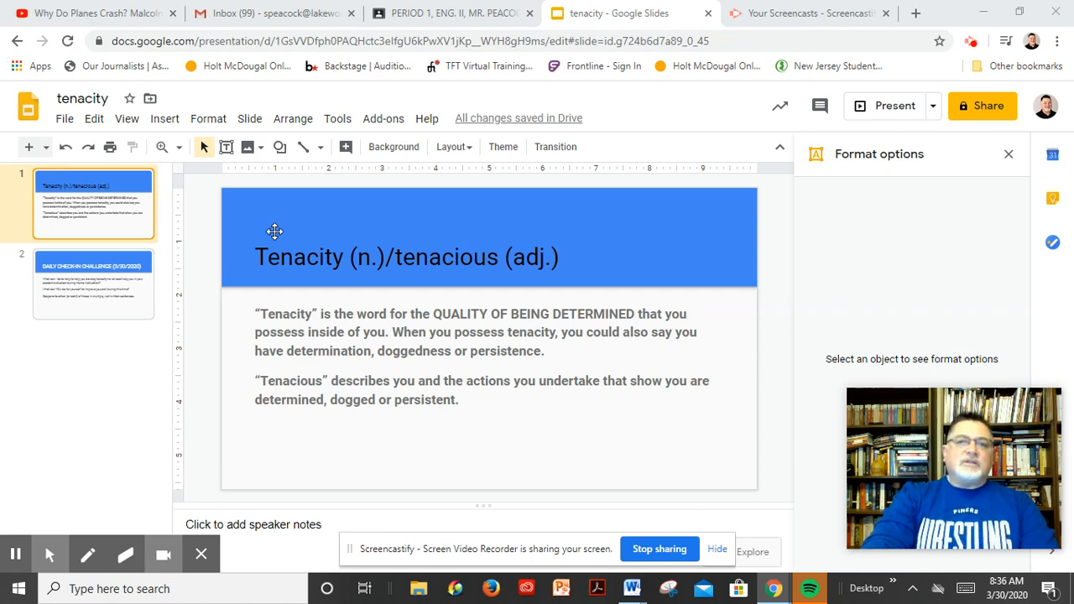
mouse_move(290, 364)
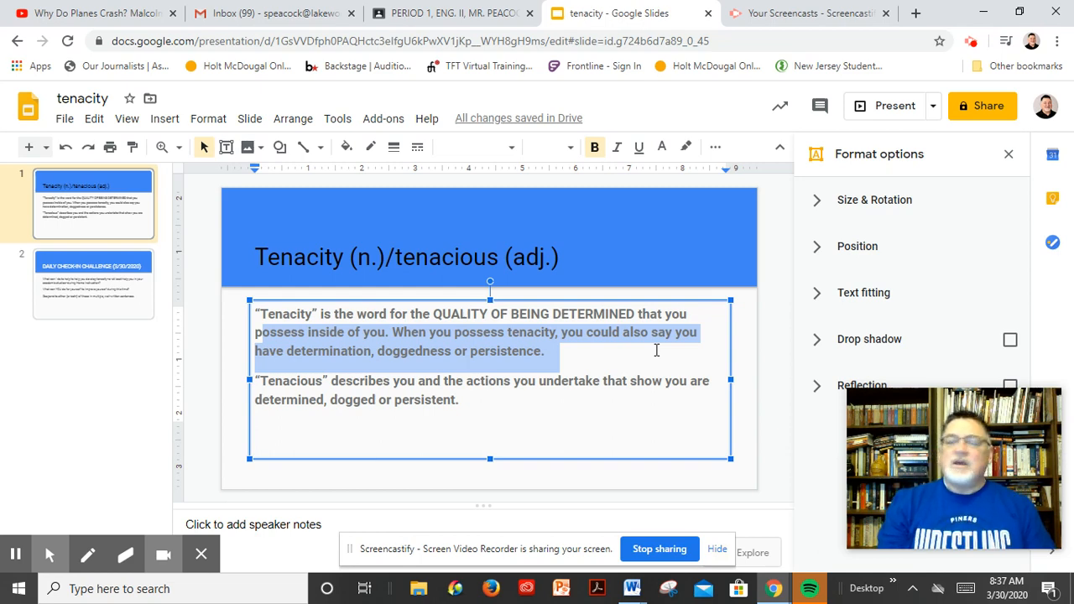
mouse_move(379, 361)
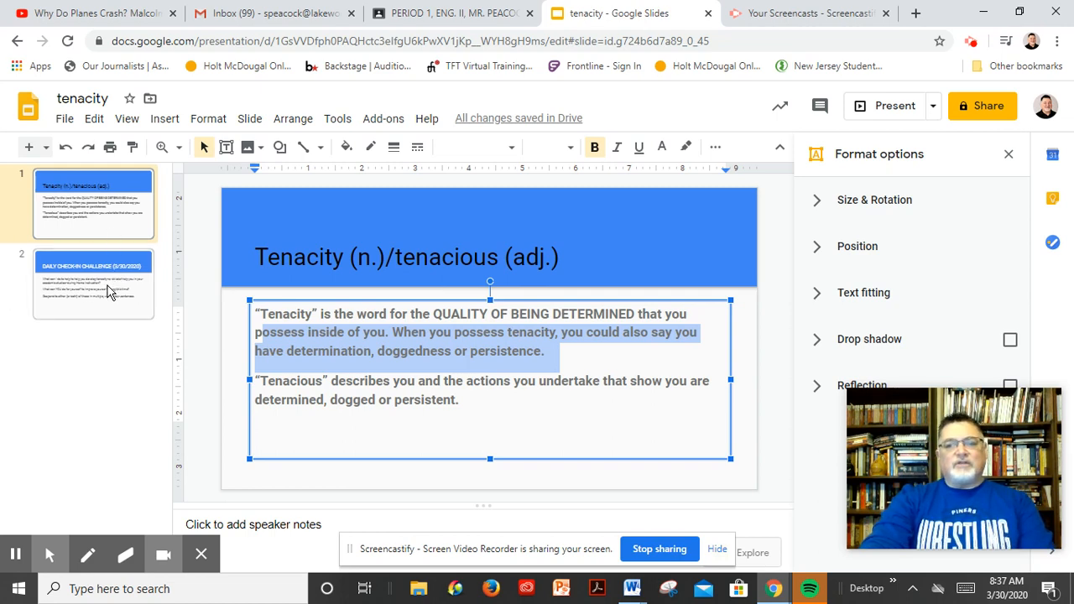
Switch to the Daily Check-In Challenge (3/30/2020) slide, then bring up the Screencastify recording controls.
click(92, 284)
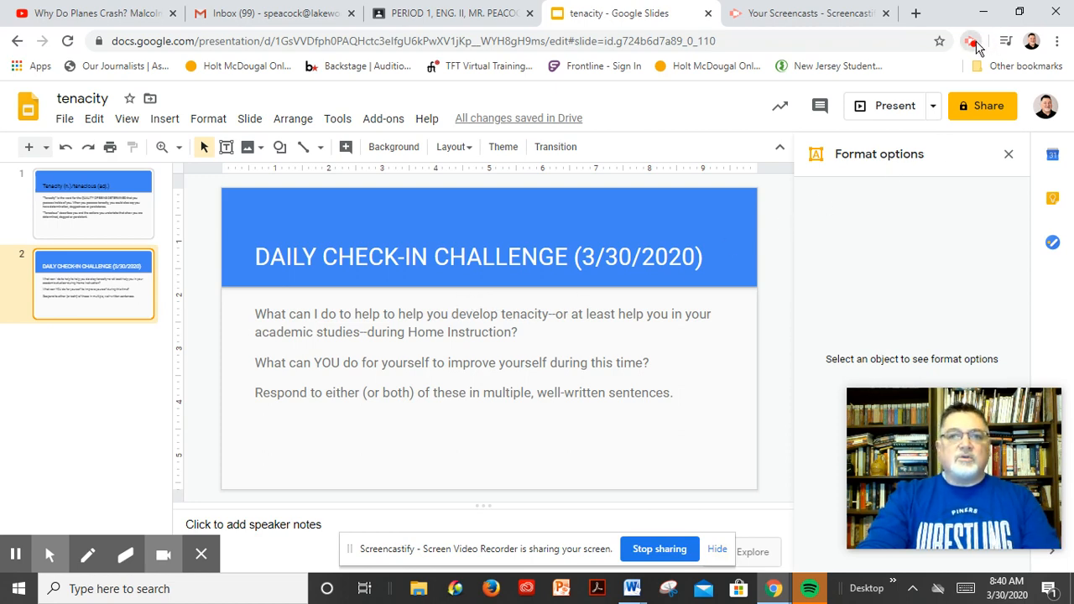
click(970, 41)
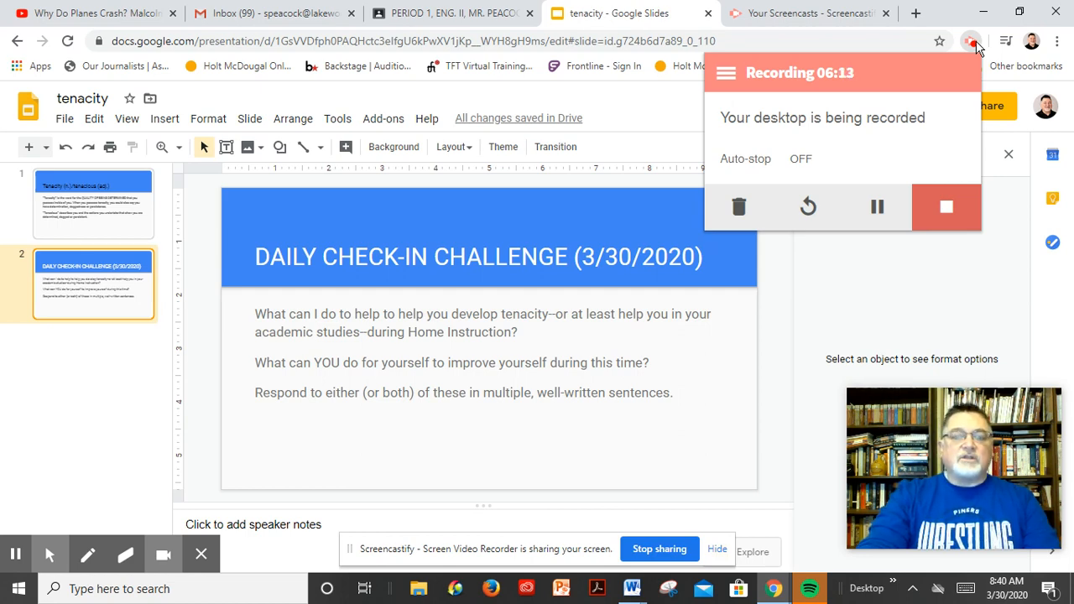
mouse_move(953, 99)
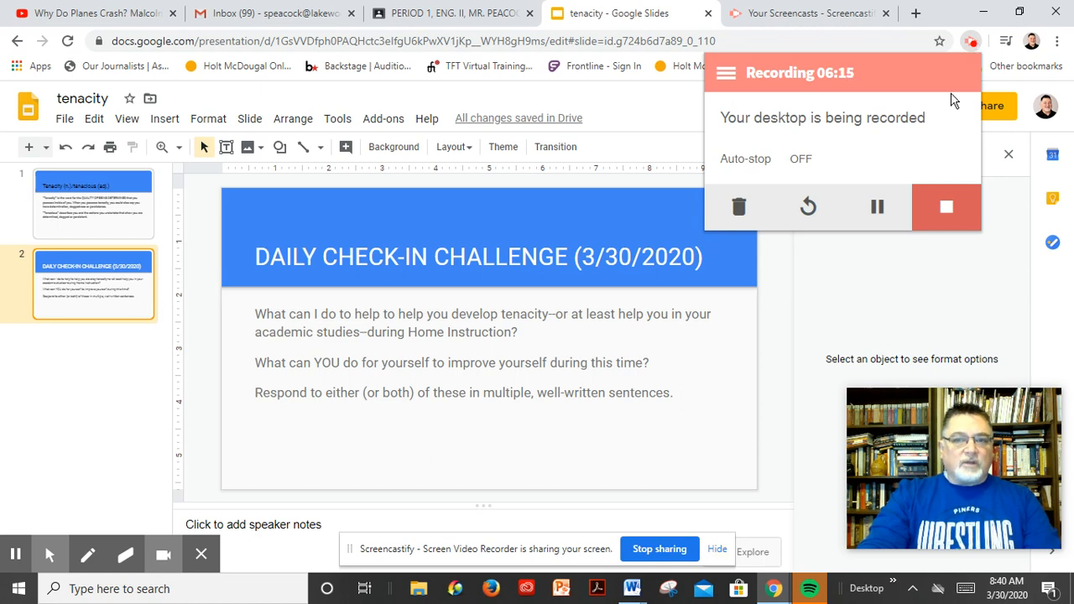
mouse_move(927, 127)
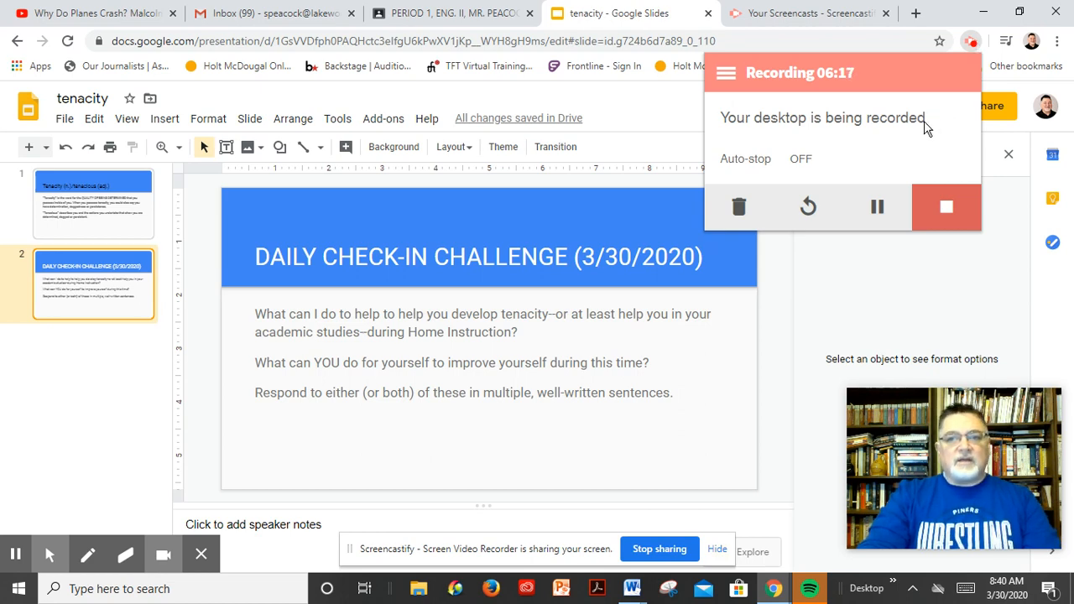
mouse_move(946, 208)
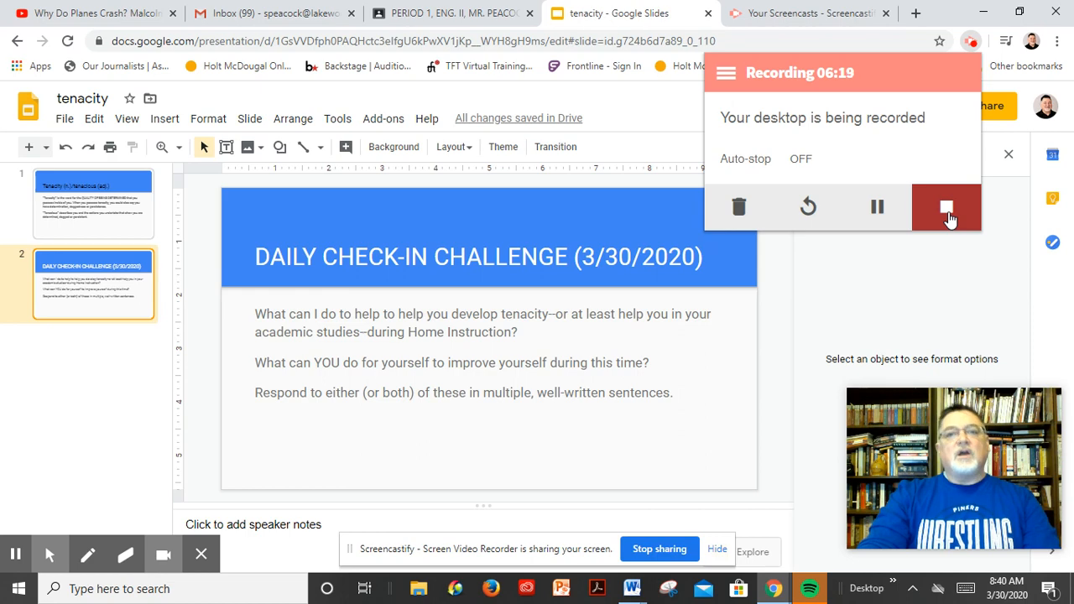